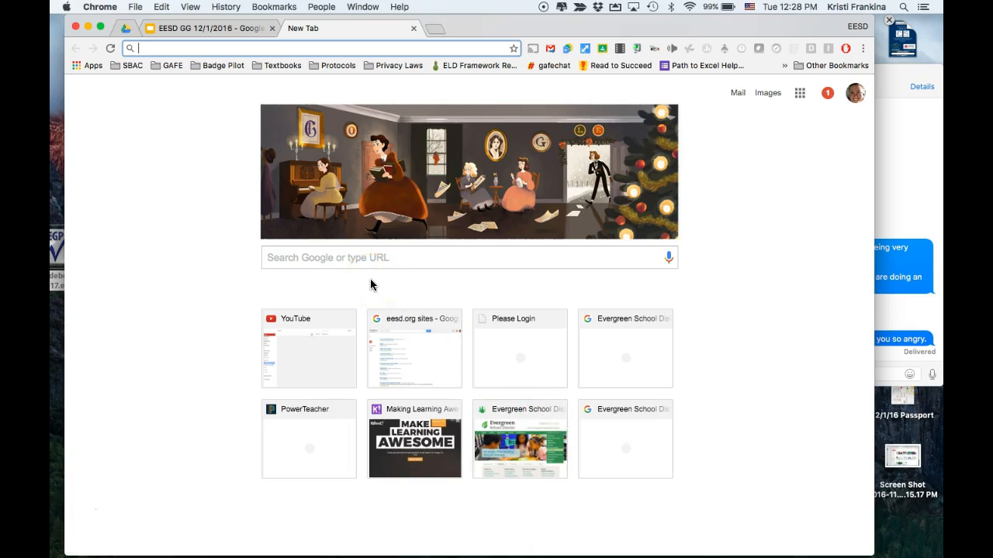
- Load youtube.com in the new browser tab to reach the signed-in home page
{"action": "type", "text": "youtube.com"}
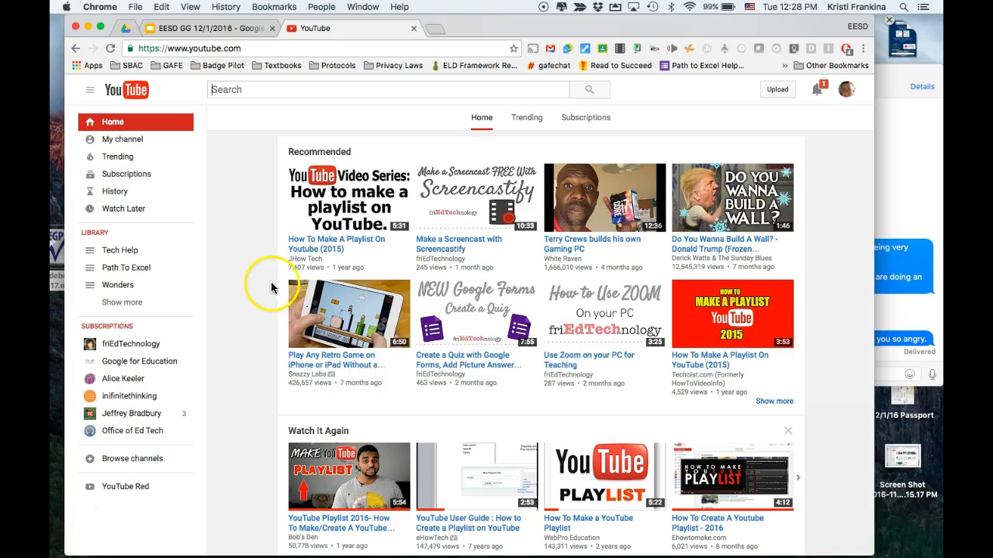
{"action": "mouse_move", "coordinate": [250, 273]}
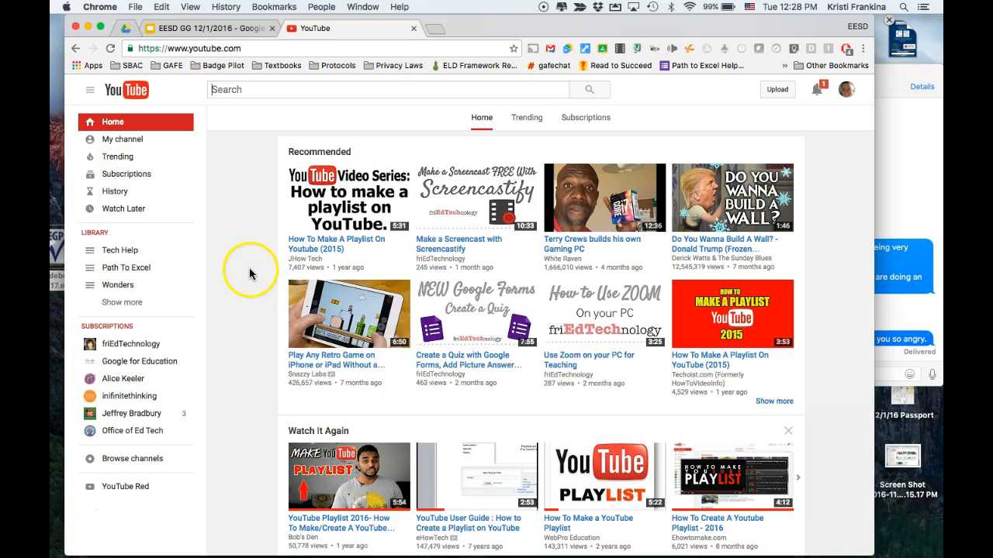
{"action": "mouse_move", "coordinate": [209, 262]}
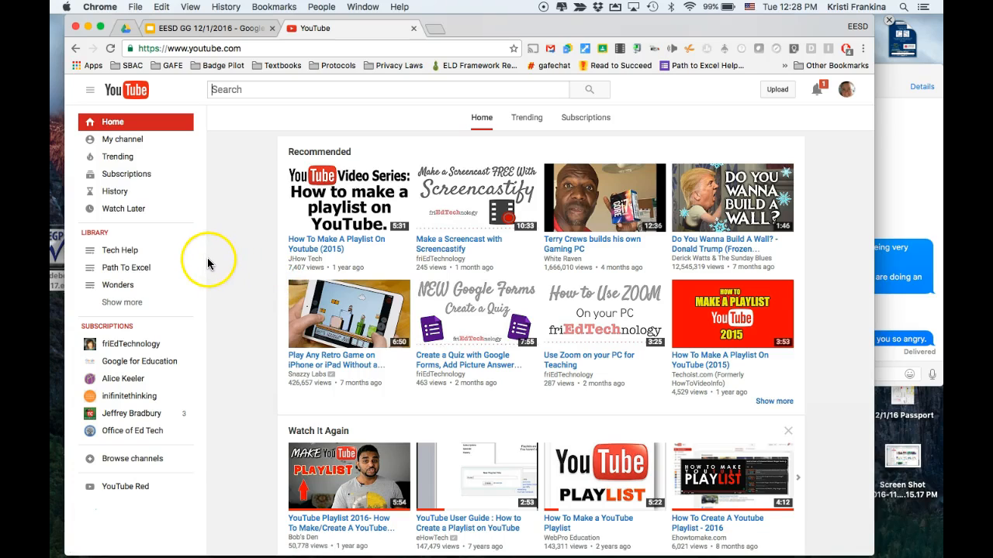
{"action": "mouse_move", "coordinate": [186, 239]}
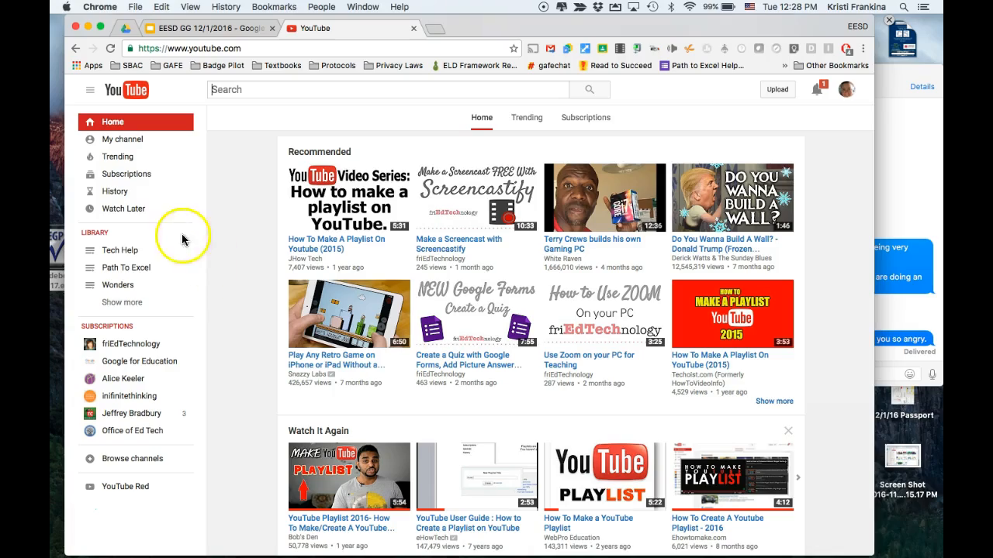
{"action": "mouse_move", "coordinate": [120, 250]}
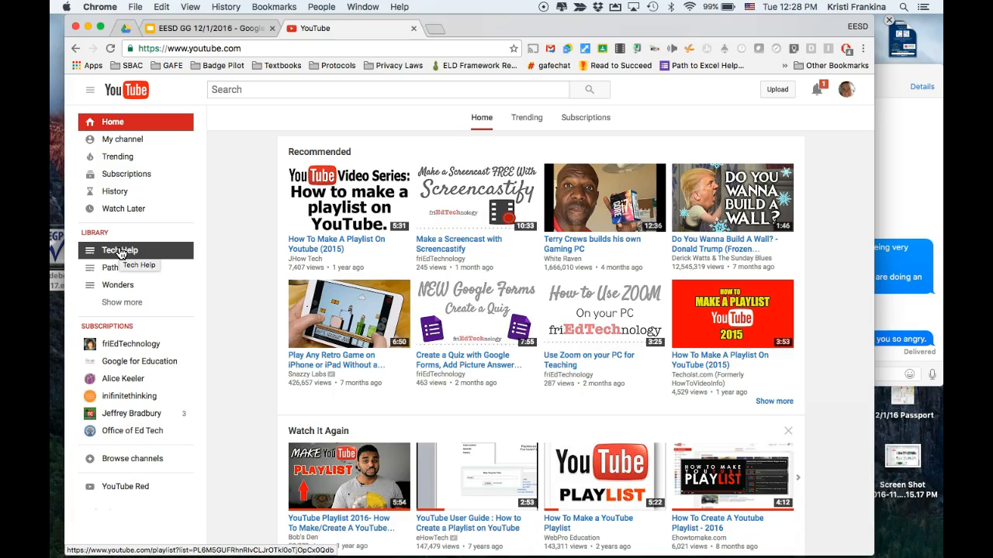
- Open the Tech Help playlist from the Library sidebar and scroll through its five videos
{"action": "left_click", "coordinate": [120, 250]}
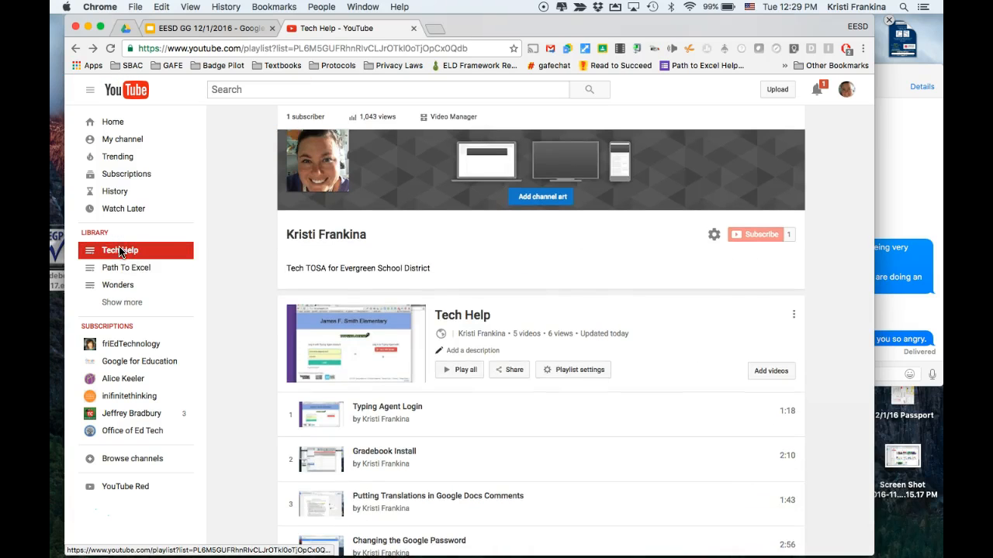
{"action": "mouse_move", "coordinate": [496, 481]}
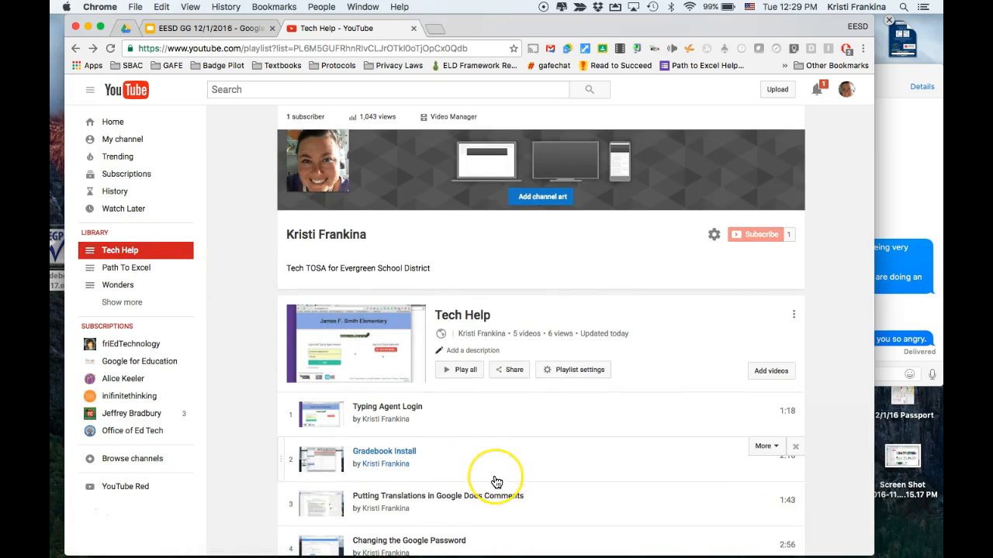
{"action": "scroll", "scroll_direction": "down", "scroll_amount": 3}
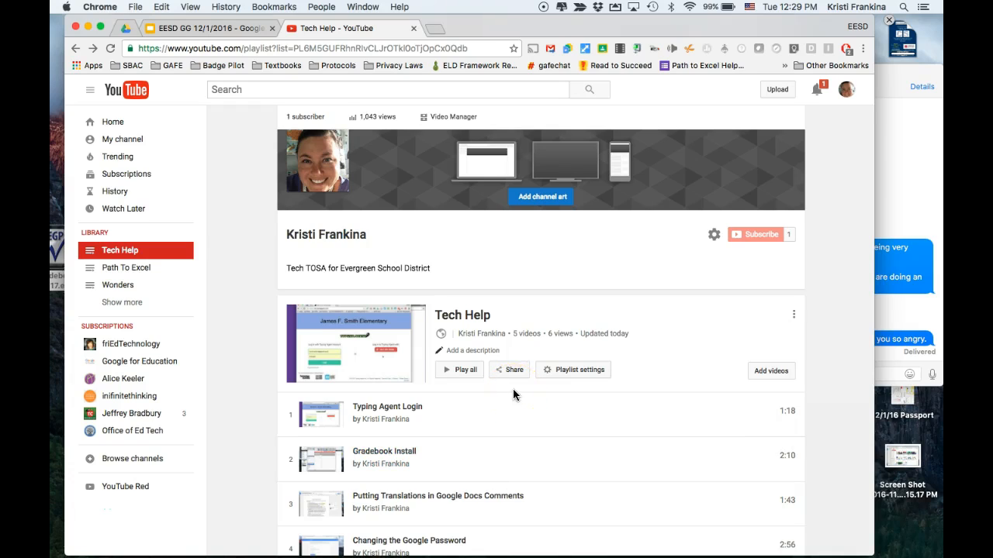
{"action": "mouse_move", "coordinate": [513, 370]}
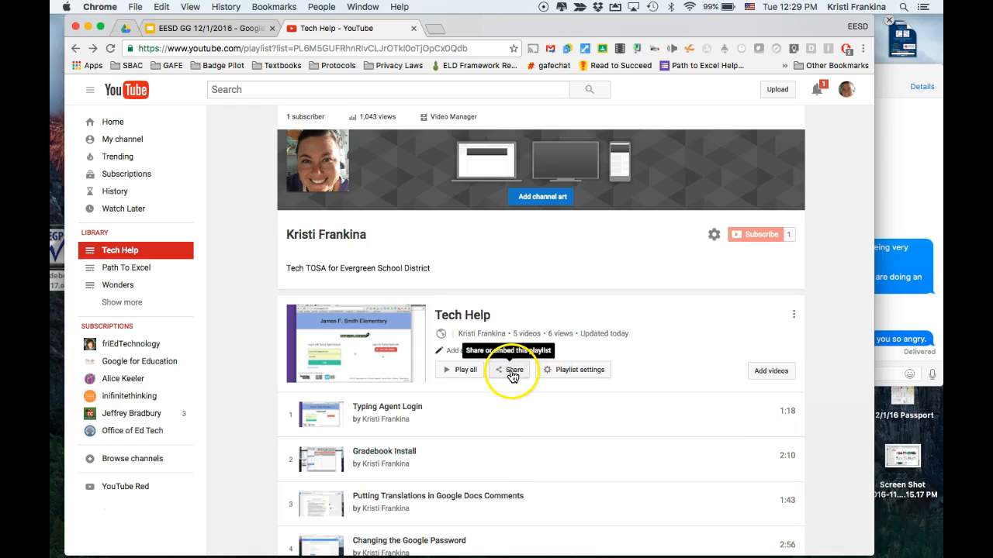
- Open the Tech Help playlist's share dialog, glance at email, and return to its link
{"action": "left_click", "coordinate": [509, 369]}
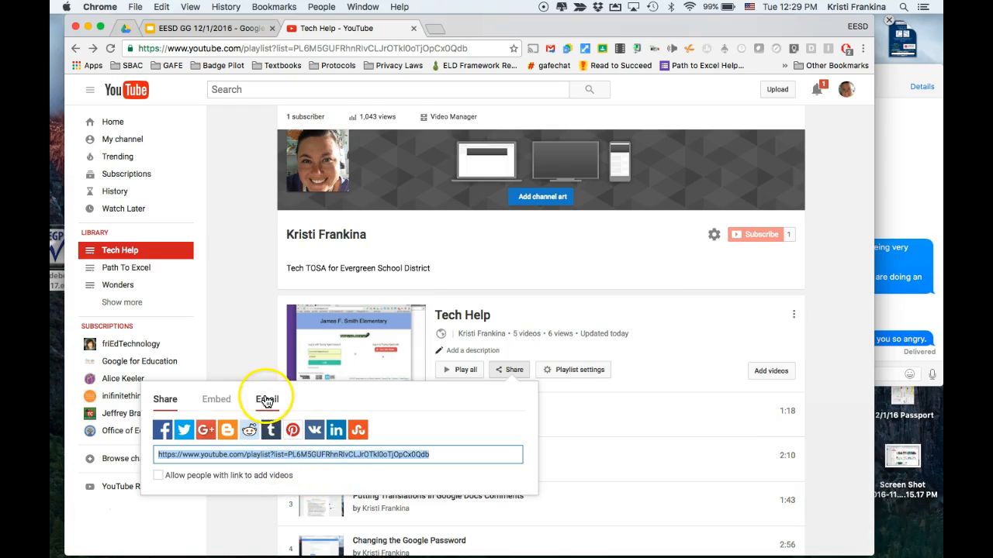
{"action": "left_click", "coordinate": [267, 398]}
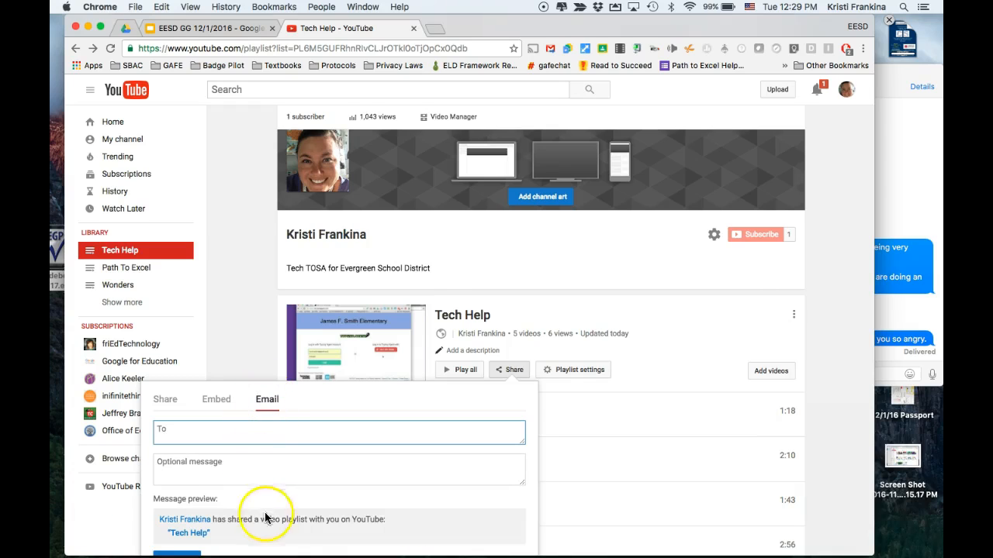
{"action": "left_click", "coordinate": [165, 399]}
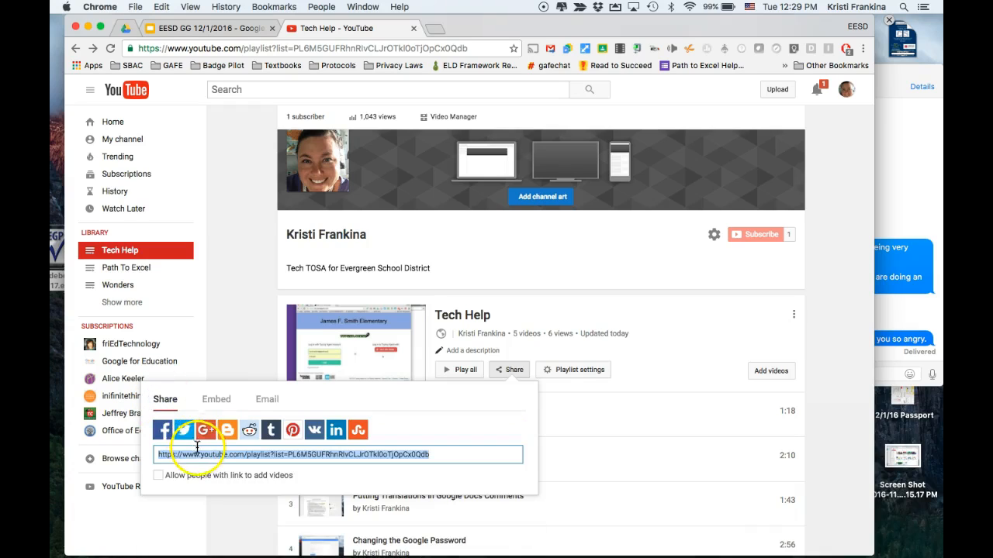
{"action": "mouse_move", "coordinate": [200, 454]}
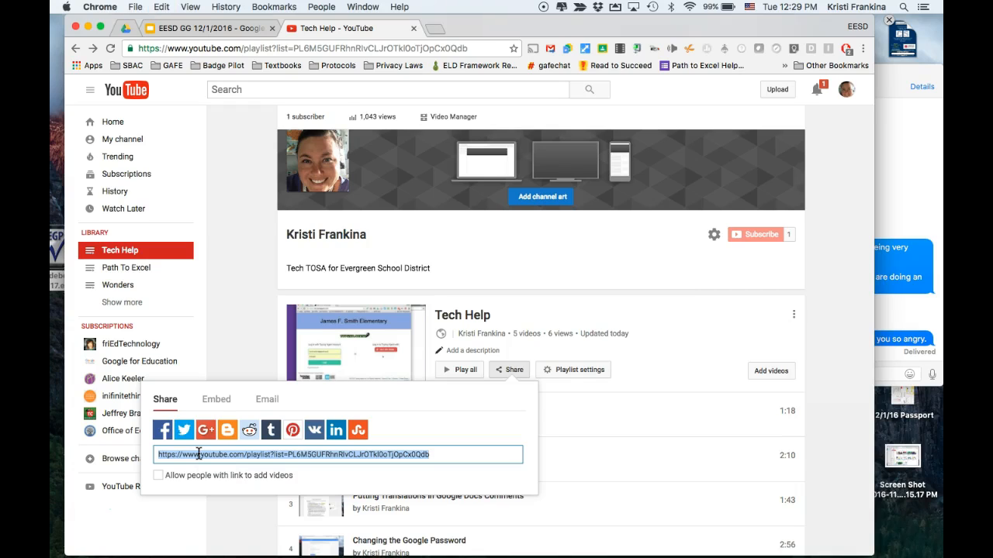
{"action": "mouse_move", "coordinate": [432, 83]}
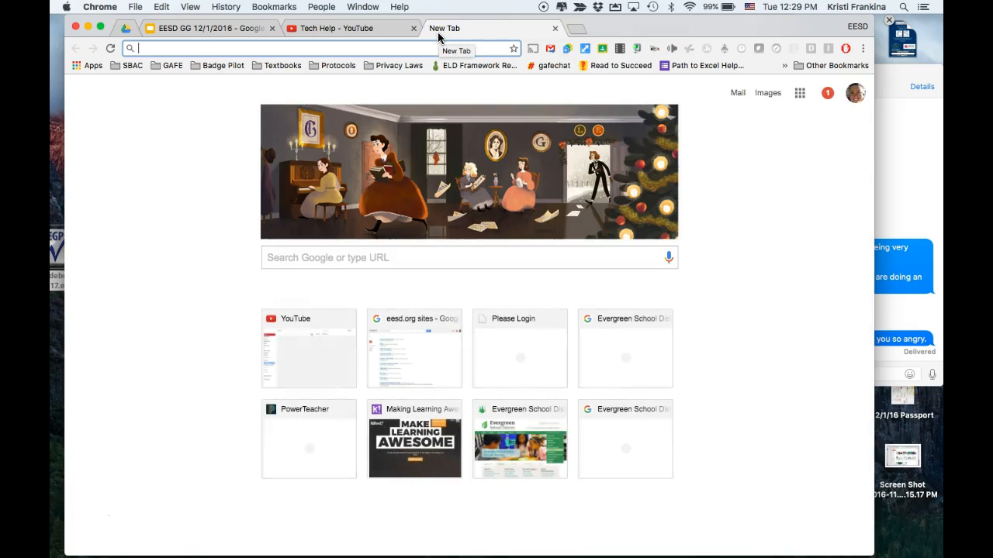
- Go to goo.gl and paste the Tech Help playlist URL as the original URL
{"action": "type", "text": "goo.gl"}
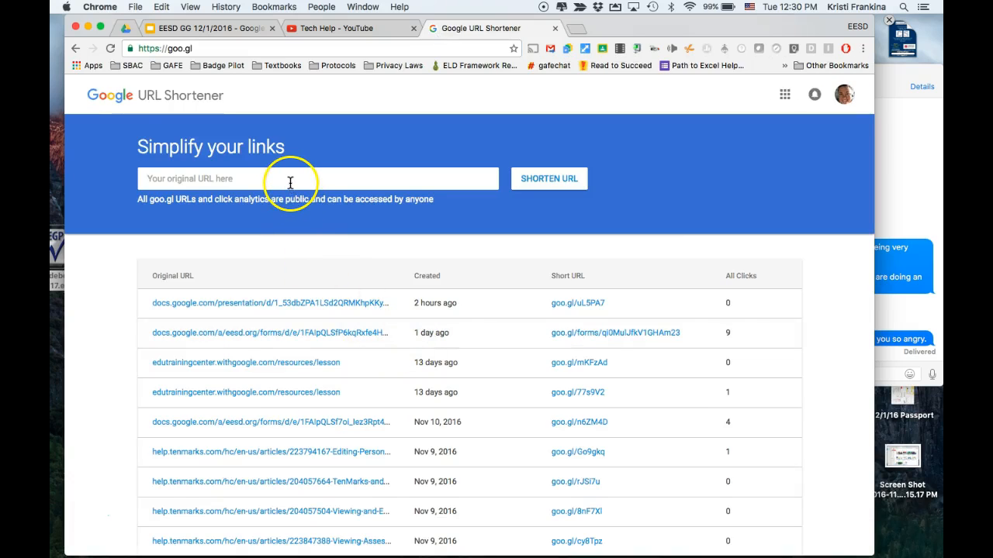
{"action": "mouse_move", "coordinate": [272, 172]}
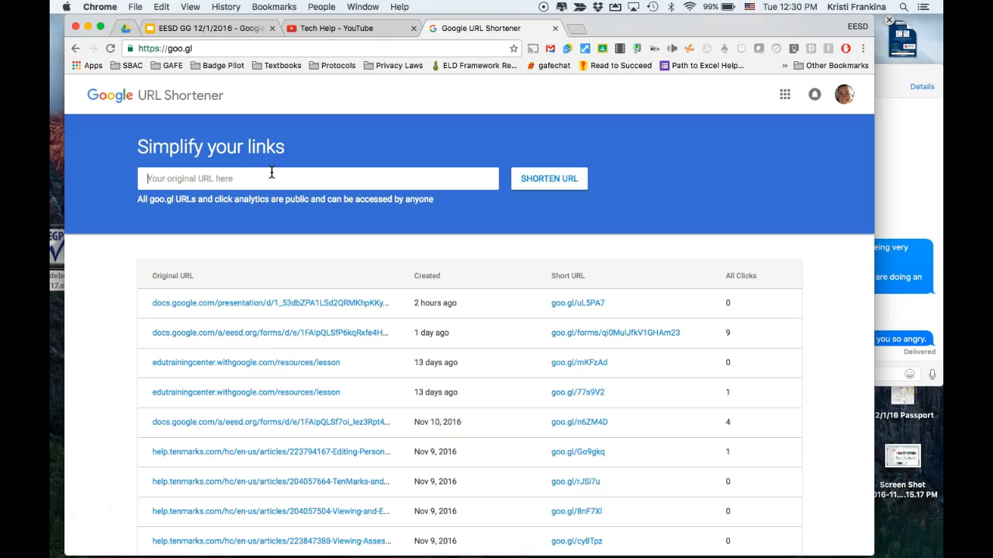
{"action": "type", "text": "https://www.youtube.com/playlist?list=PL6M5GUFRhnRlvCLJrOTkl0oTjOpCx0Qdb"}
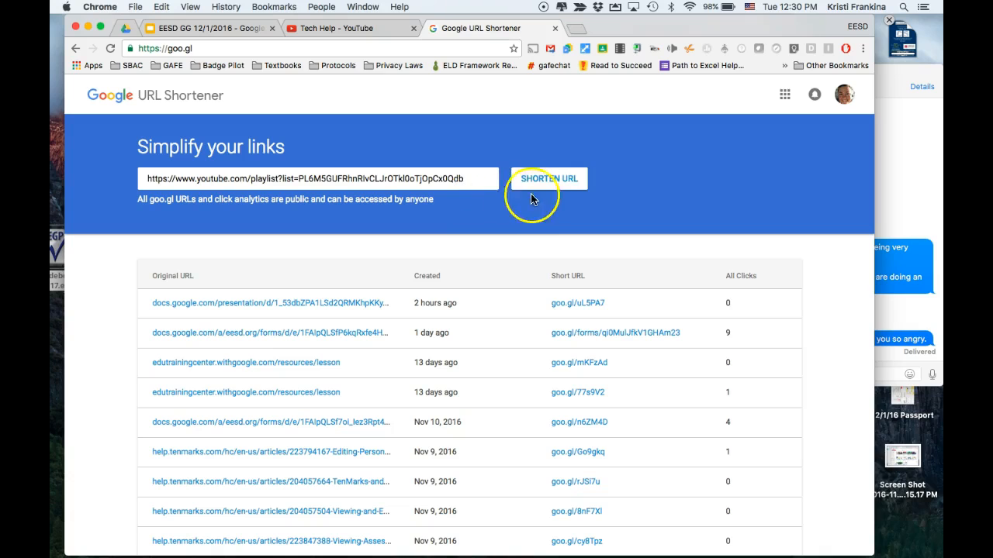
- Shorten the playlist link to goo.gl/xwkbui, copy it, and dismiss the result
{"action": "left_click", "coordinate": [549, 178]}
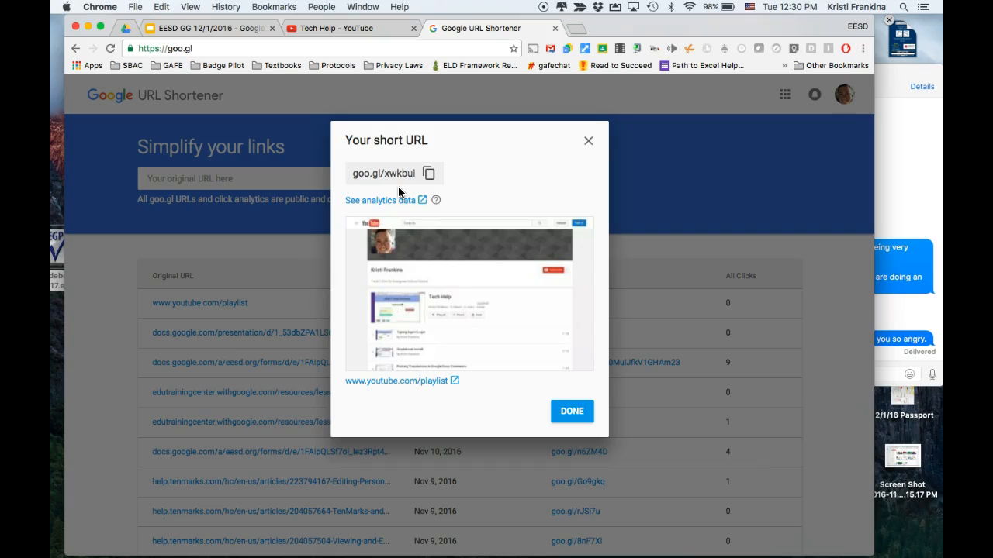
{"action": "mouse_move", "coordinate": [409, 186]}
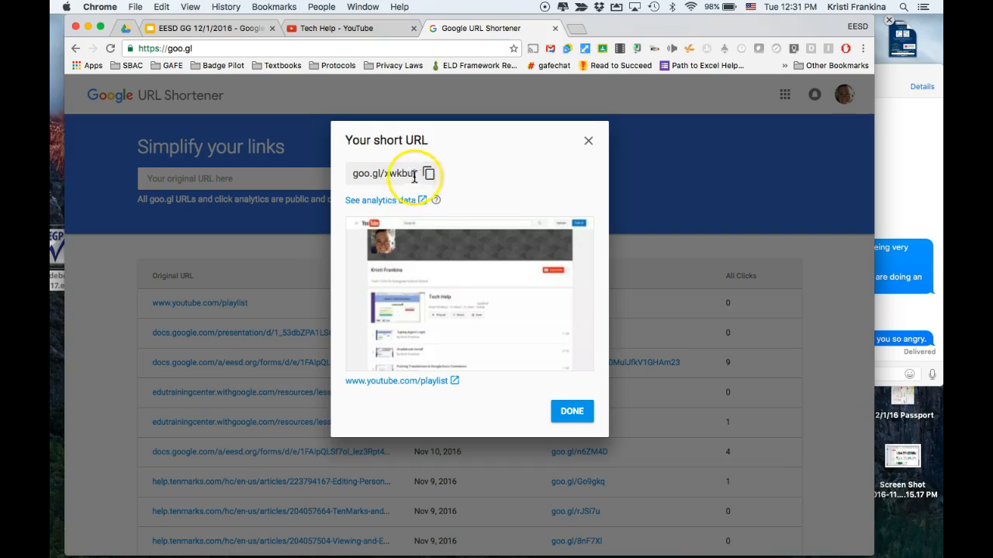
{"action": "left_click", "coordinate": [429, 173]}
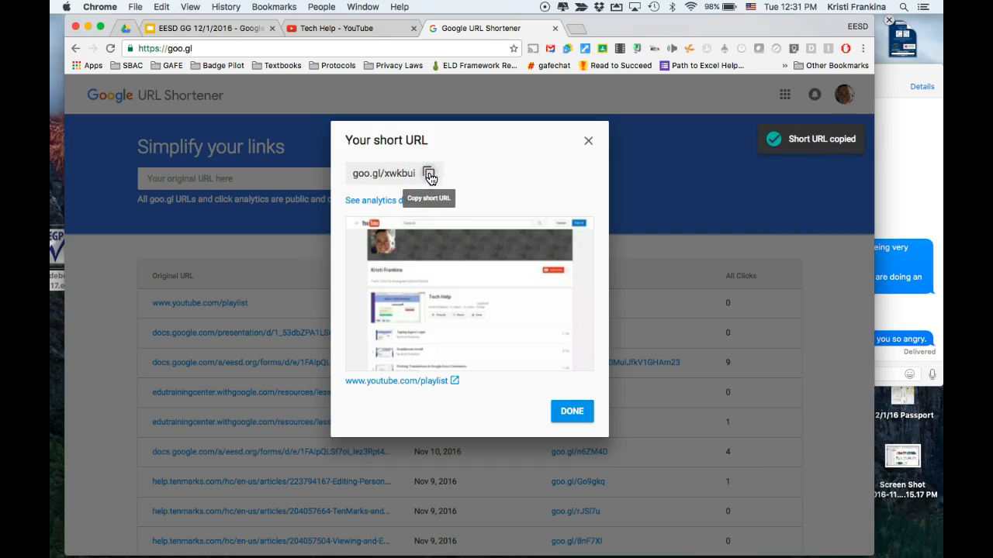
{"action": "left_click", "coordinate": [572, 411]}
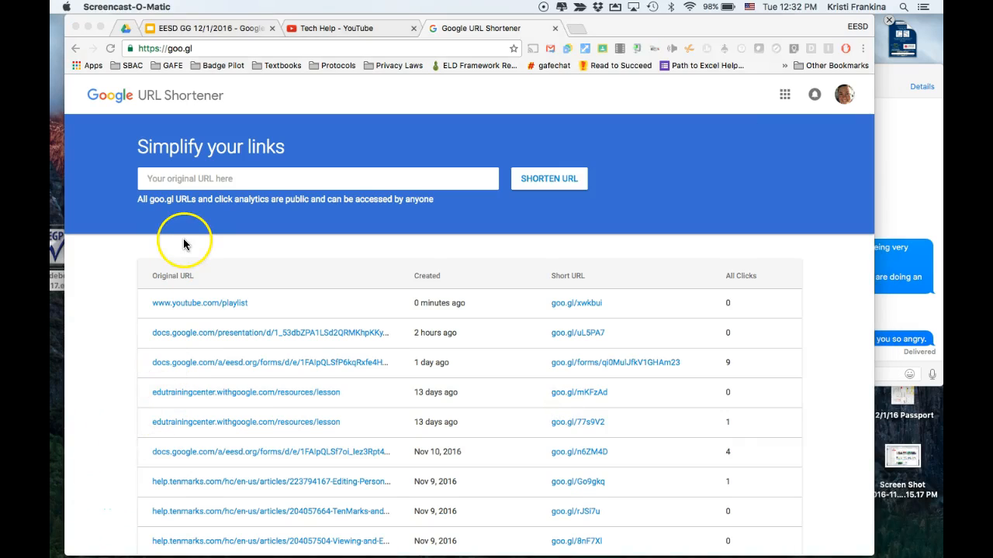
{"action": "mouse_move", "coordinate": [188, 217]}
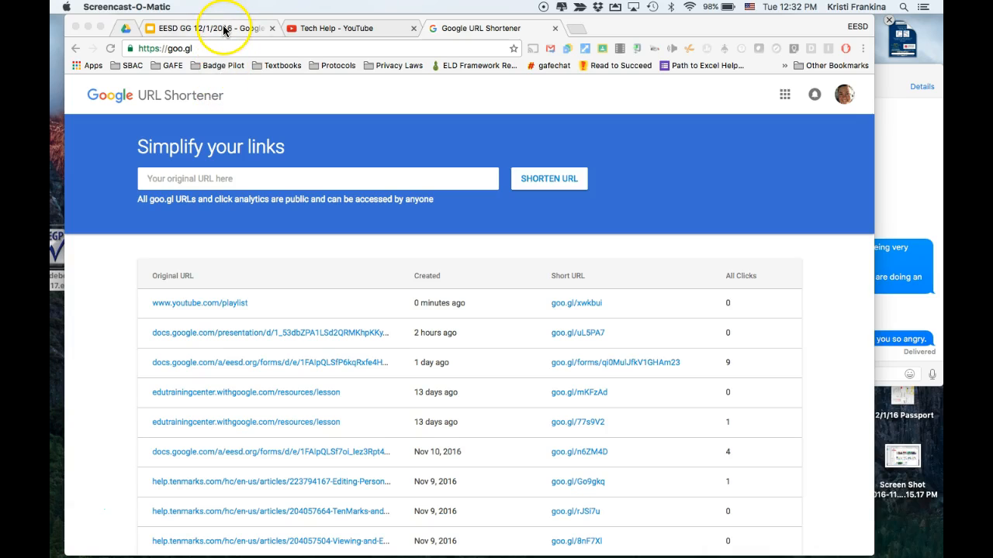
{"action": "left_click", "coordinate": [206, 28]}
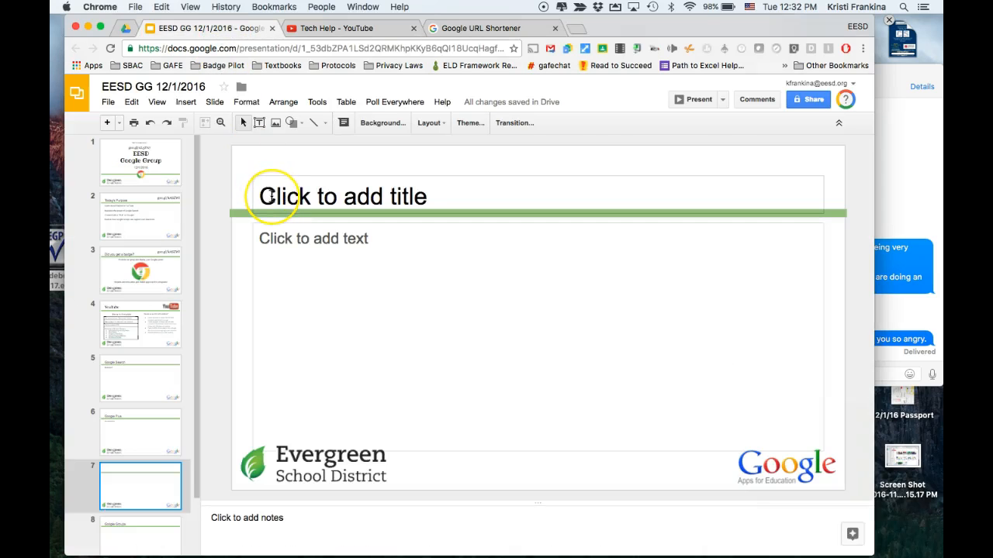
{"action": "type", "text": "https://goo.gl/xwkbui"}
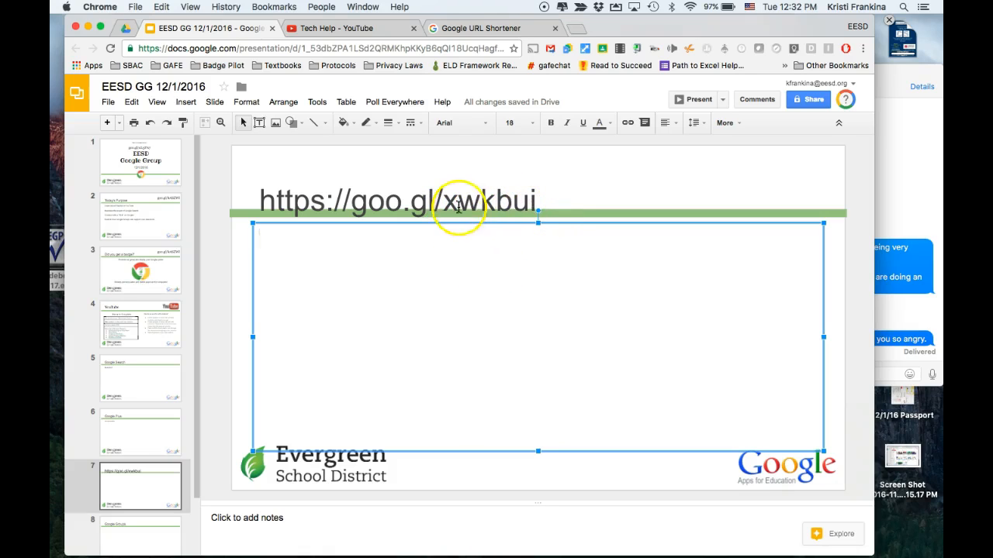
{"action": "left_click", "coordinate": [476, 29]}
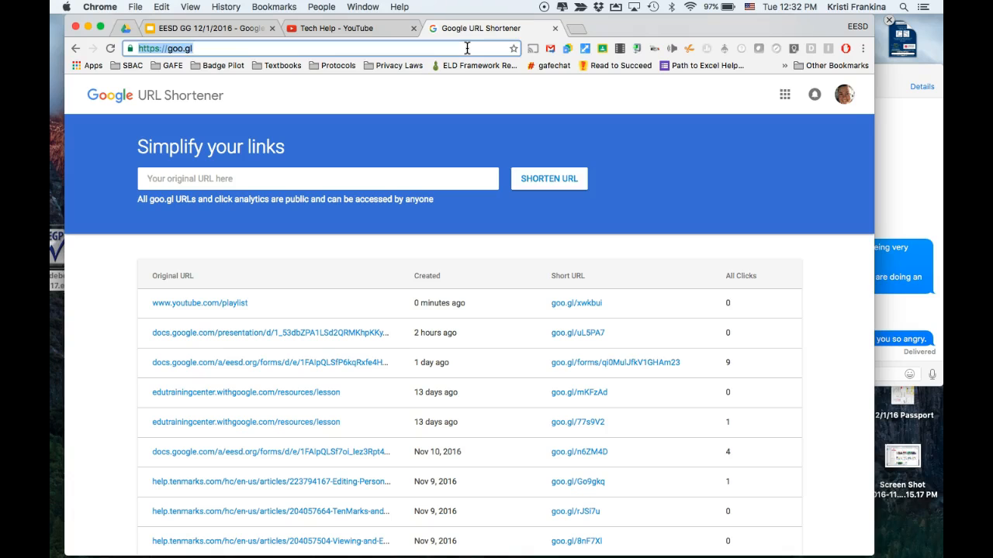
{"action": "left_click", "coordinate": [575, 303]}
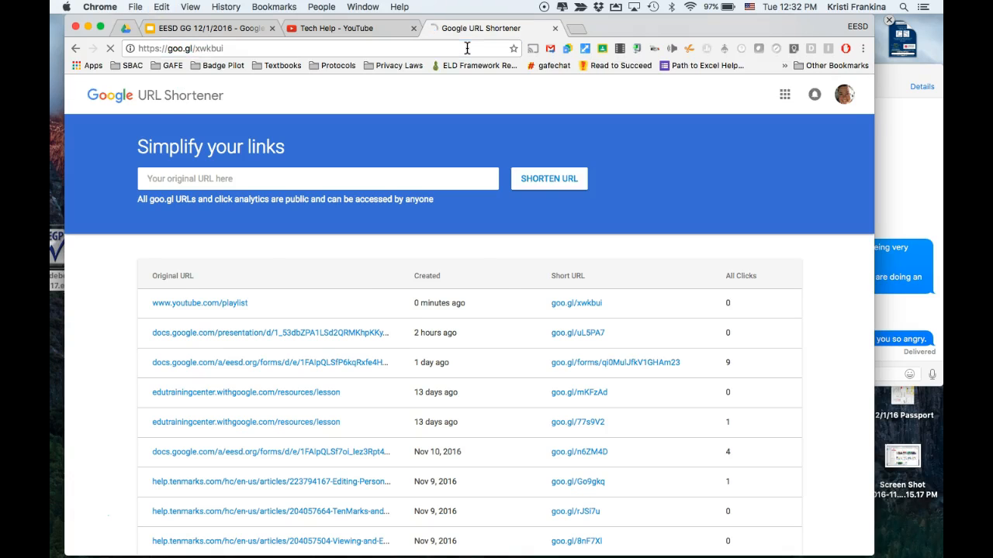